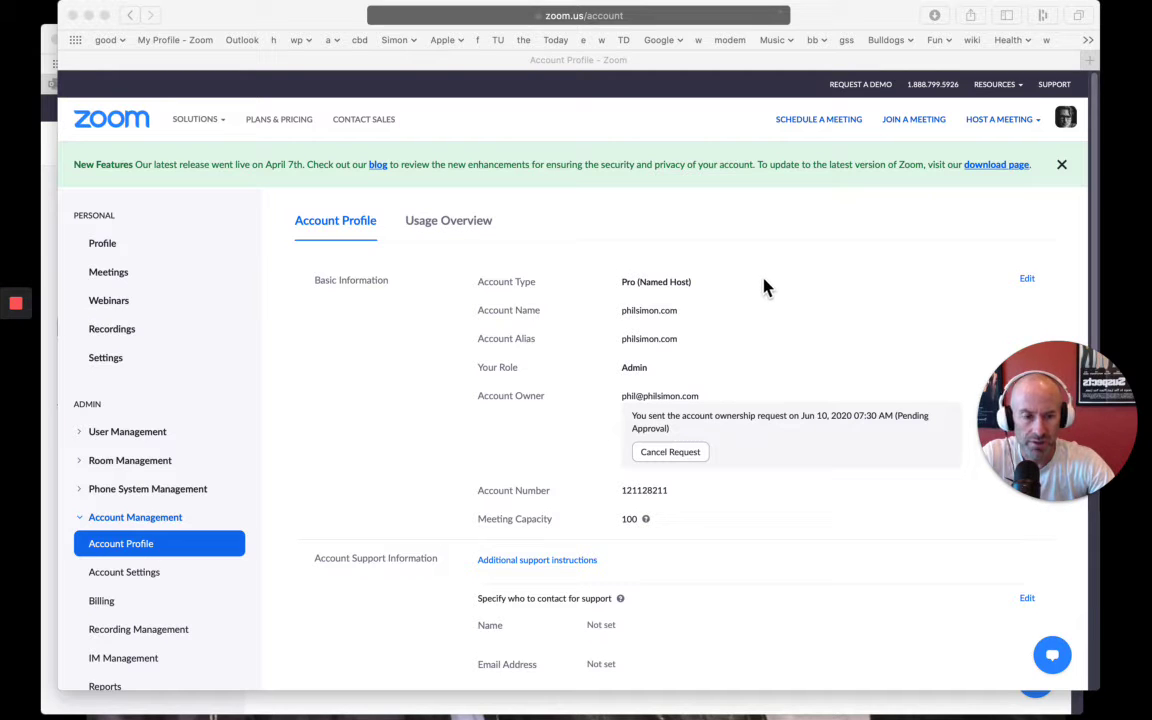
mouse_move(736, 278)
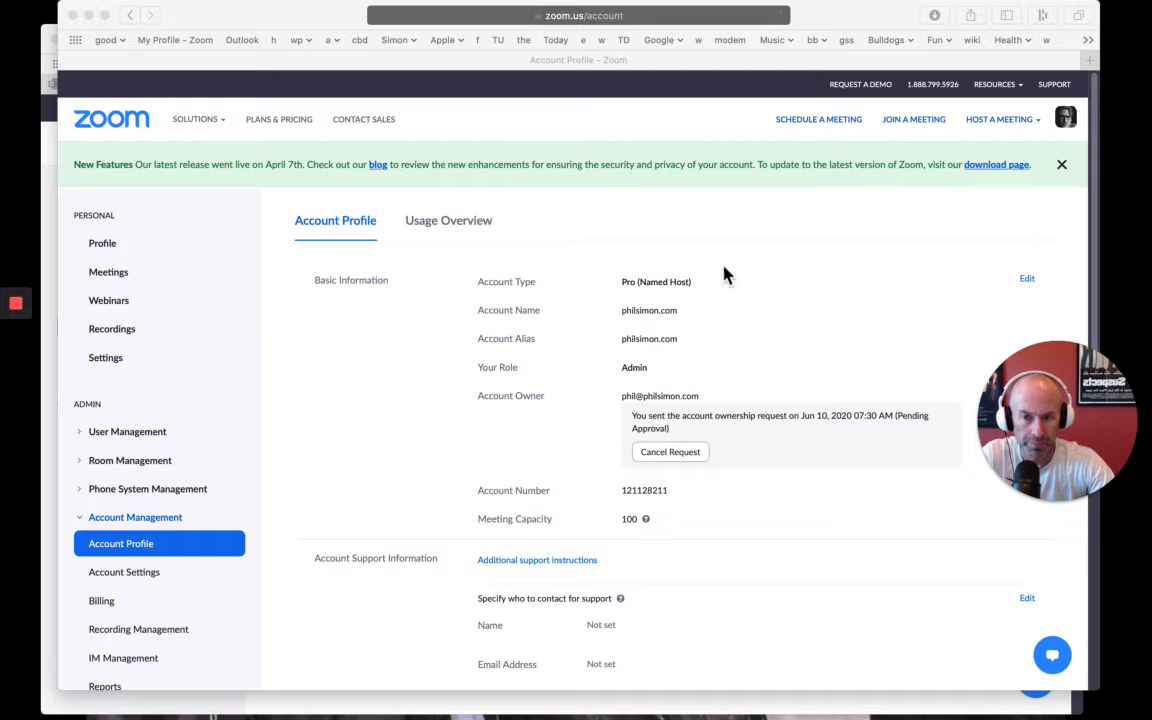
mouse_move(944, 168)
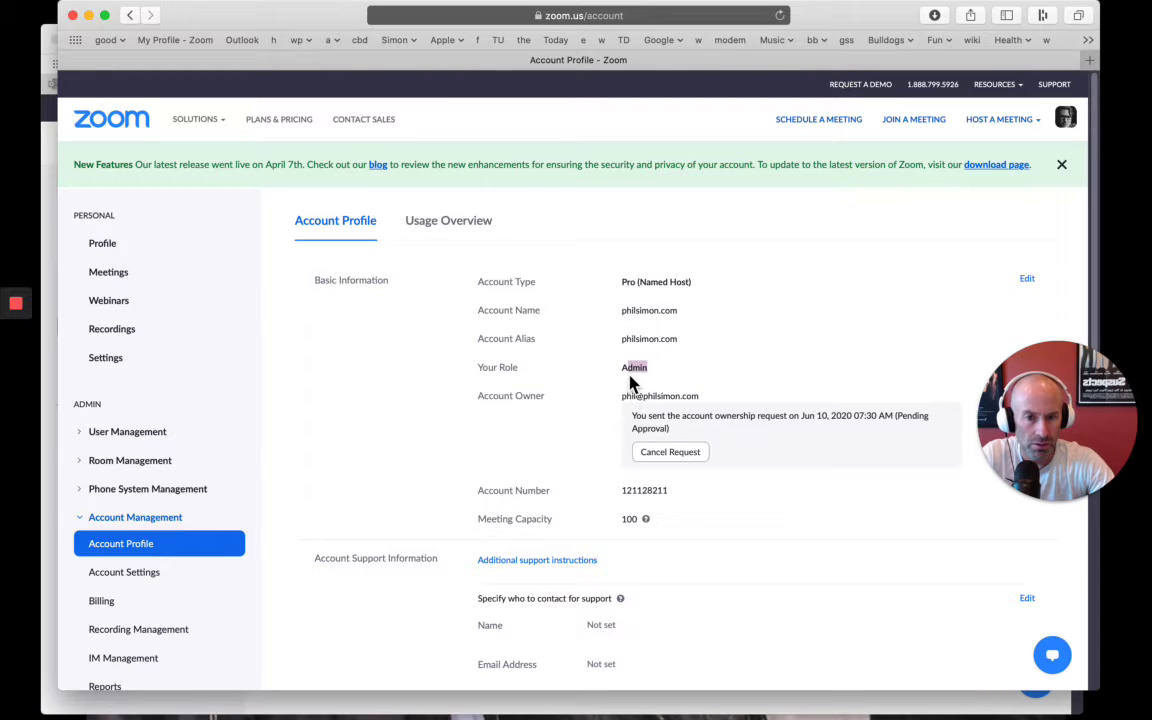
Open the admin menu link in a new private tab and sign in as the other user.
scroll(down, 3)
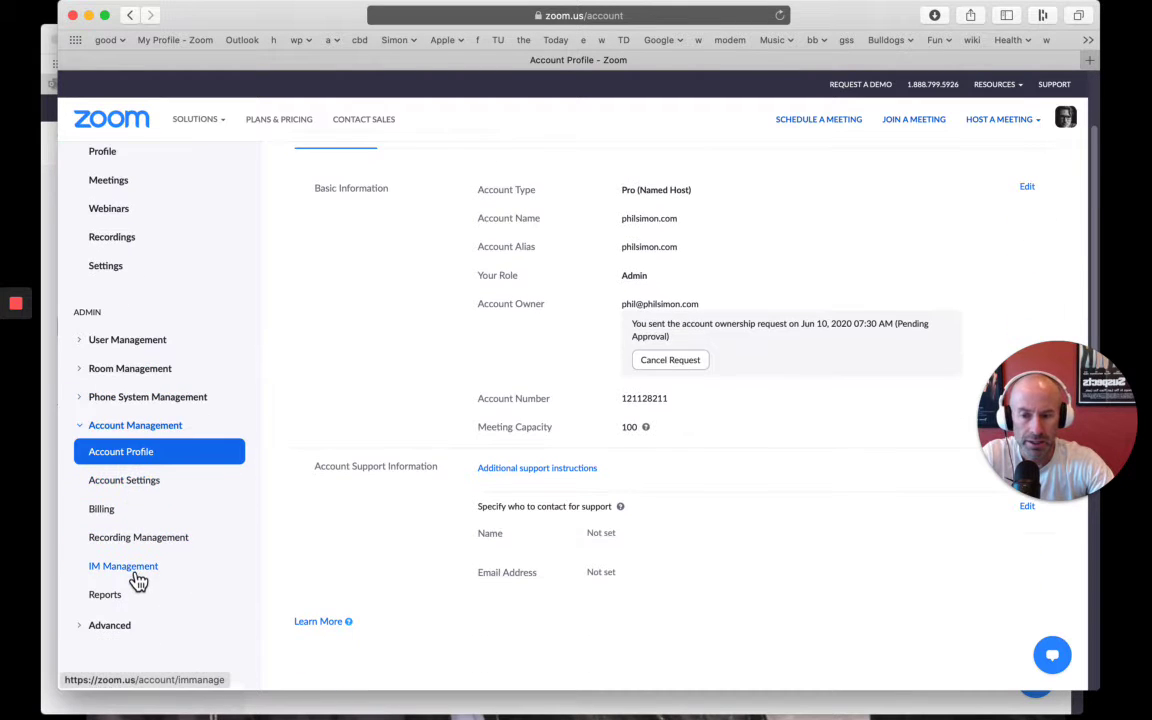
right_click(124, 564)
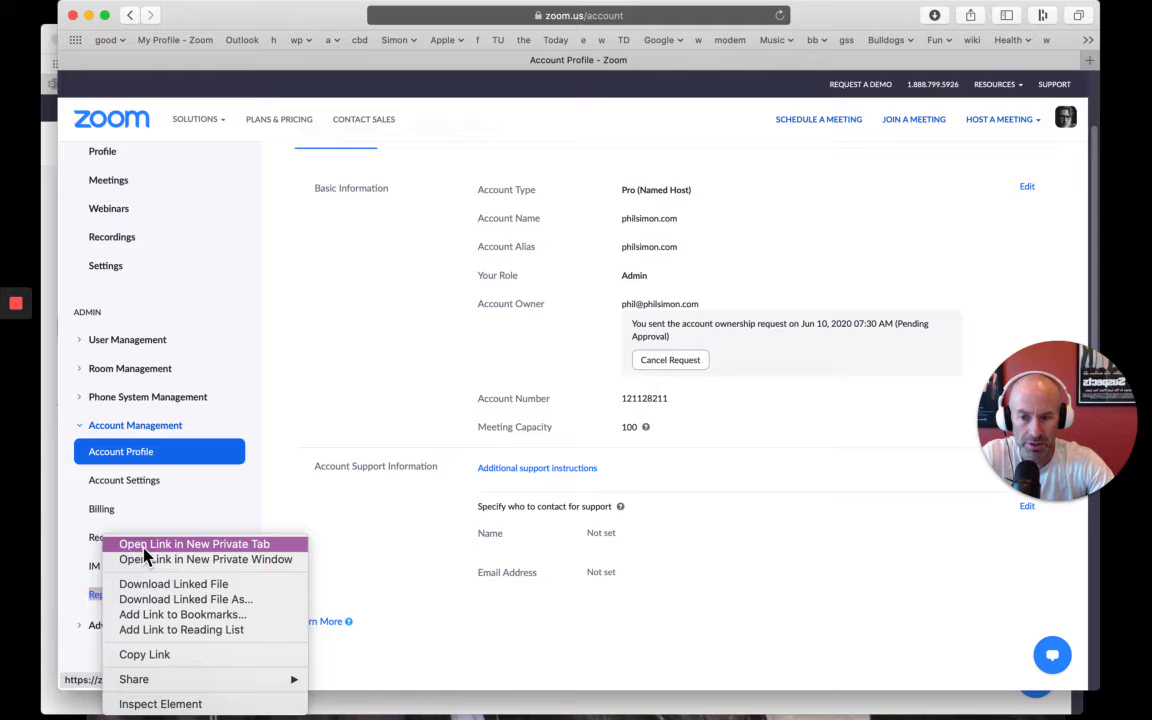
click(194, 544)
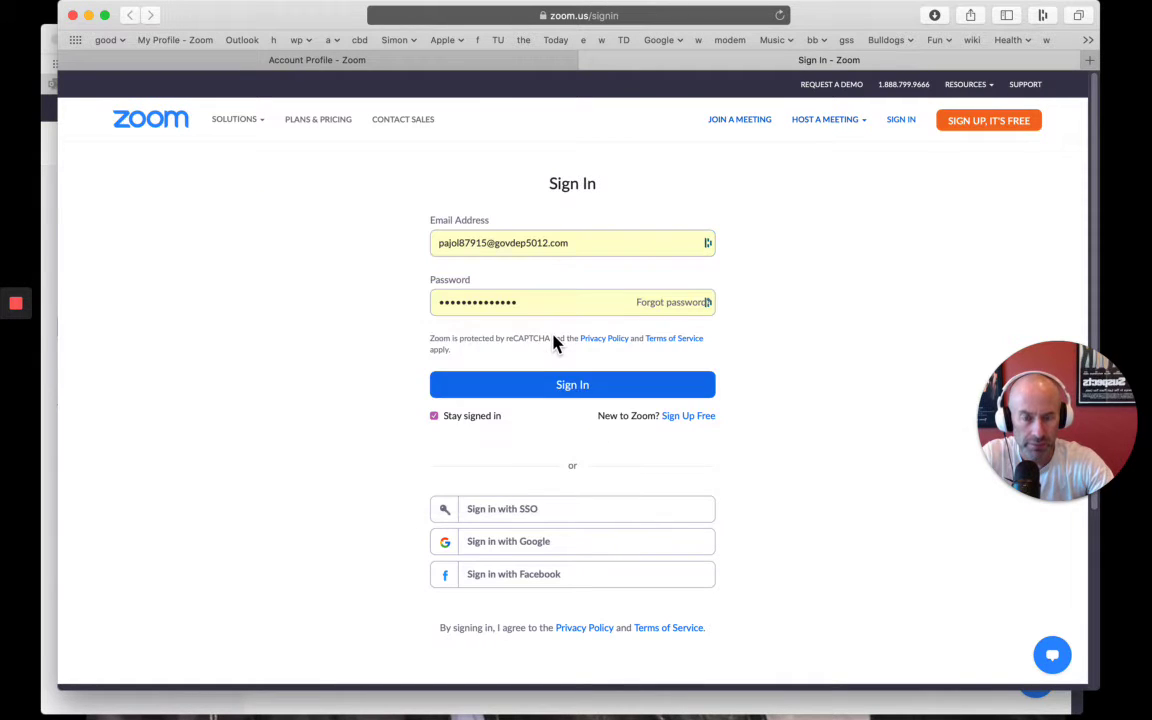
click(572, 384)
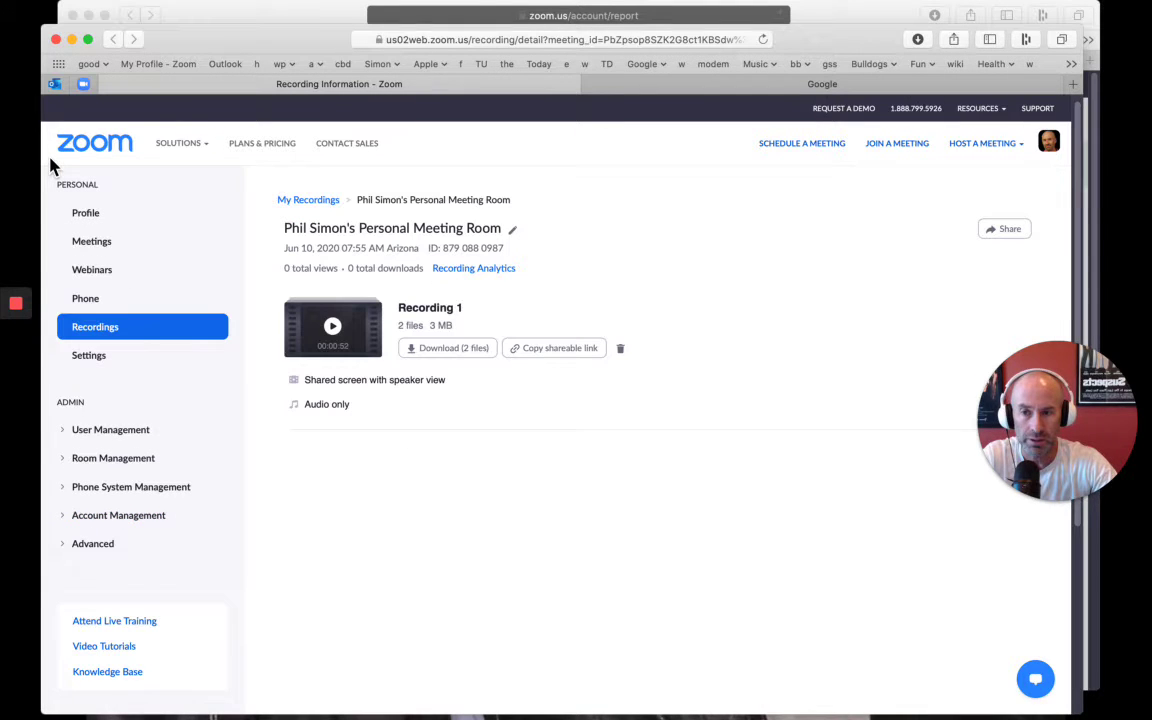
mouse_move(130, 488)
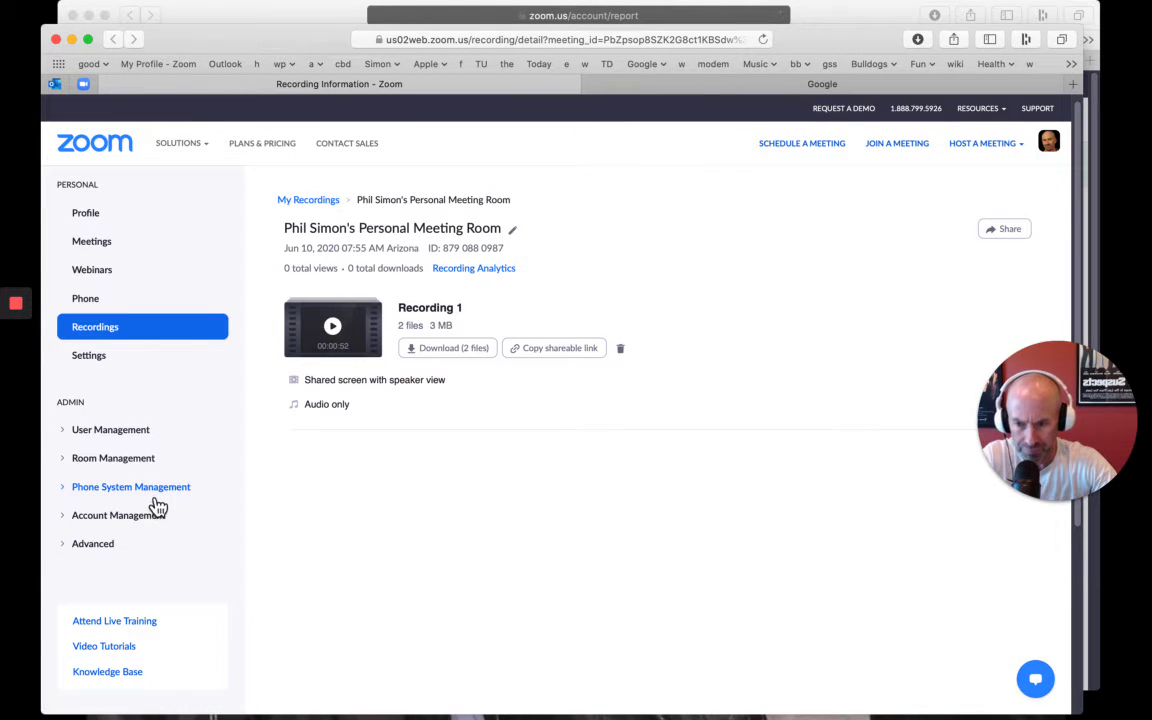
Expand User Management and Account Management and show the account's Users list.
click(110, 428)
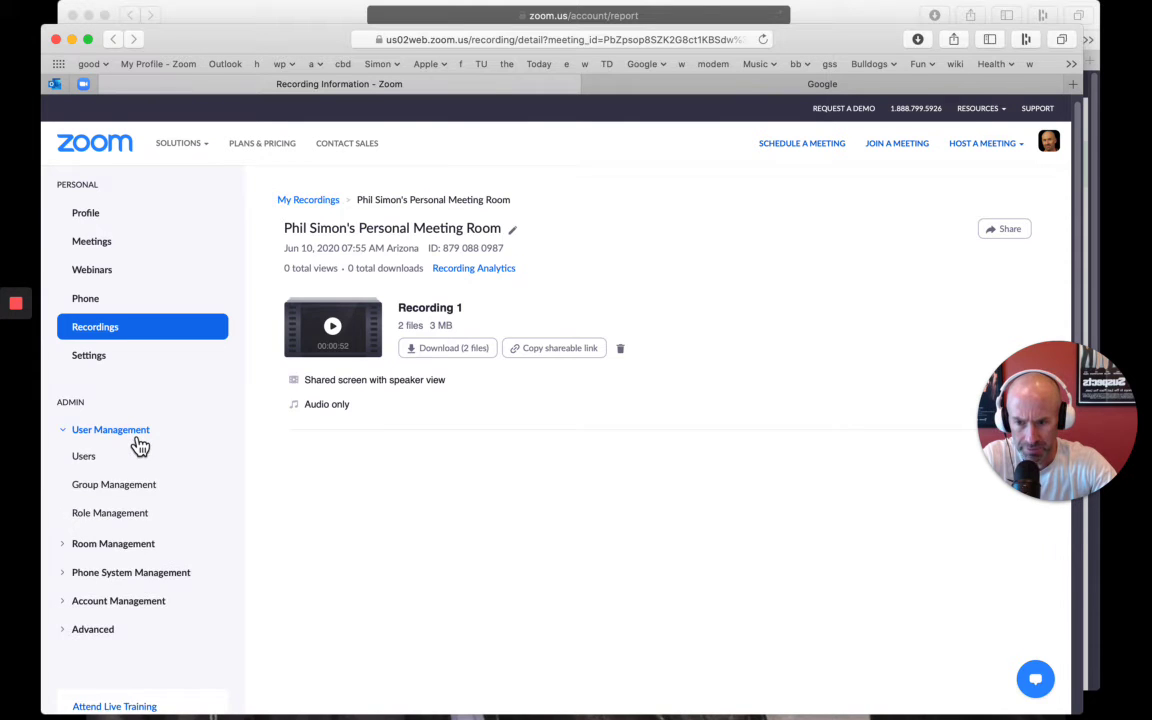
scroll(down, 3)
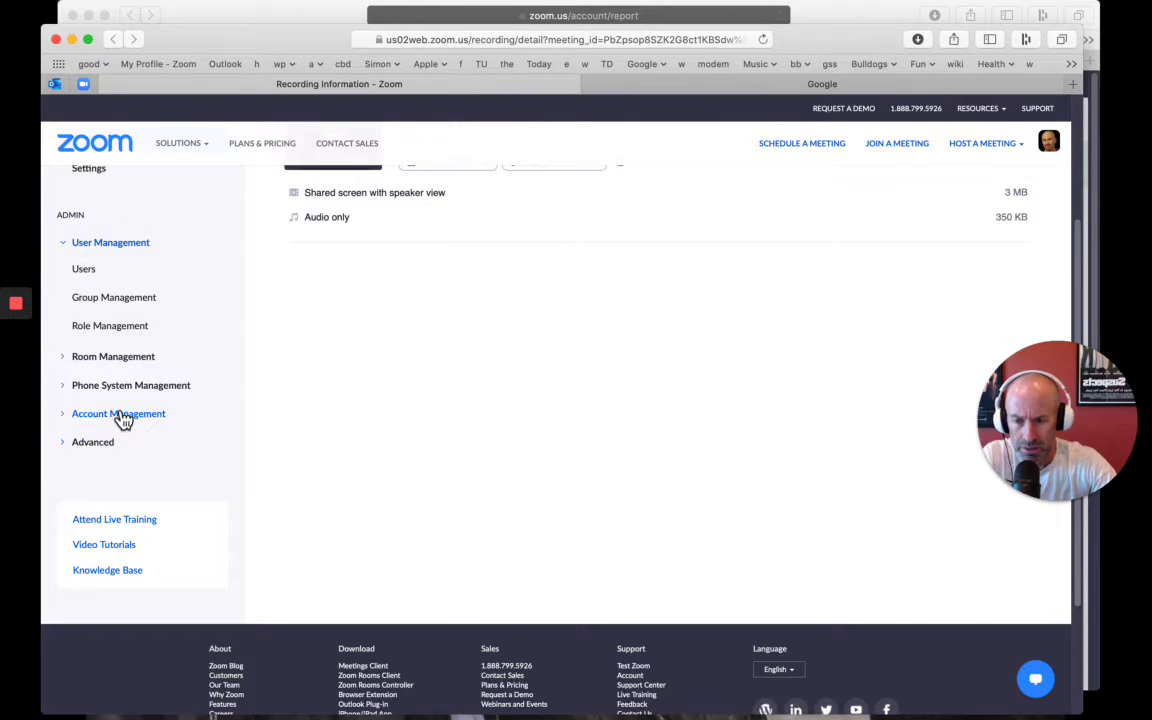
click(118, 412)
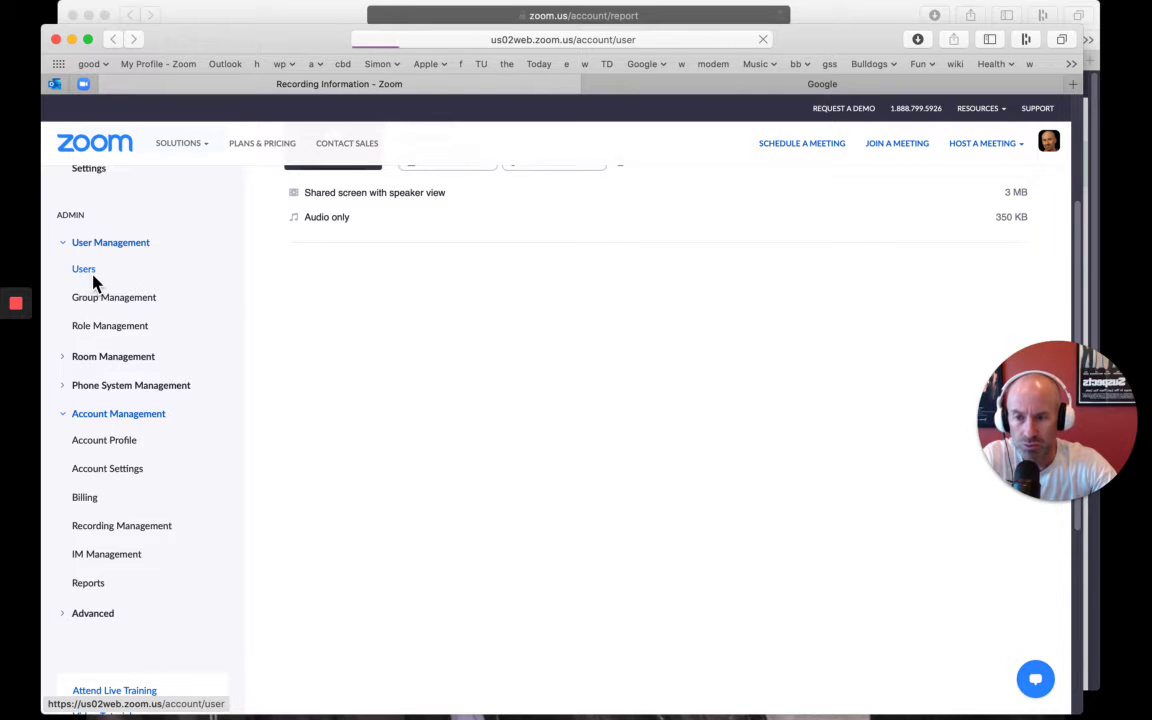
click(84, 268)
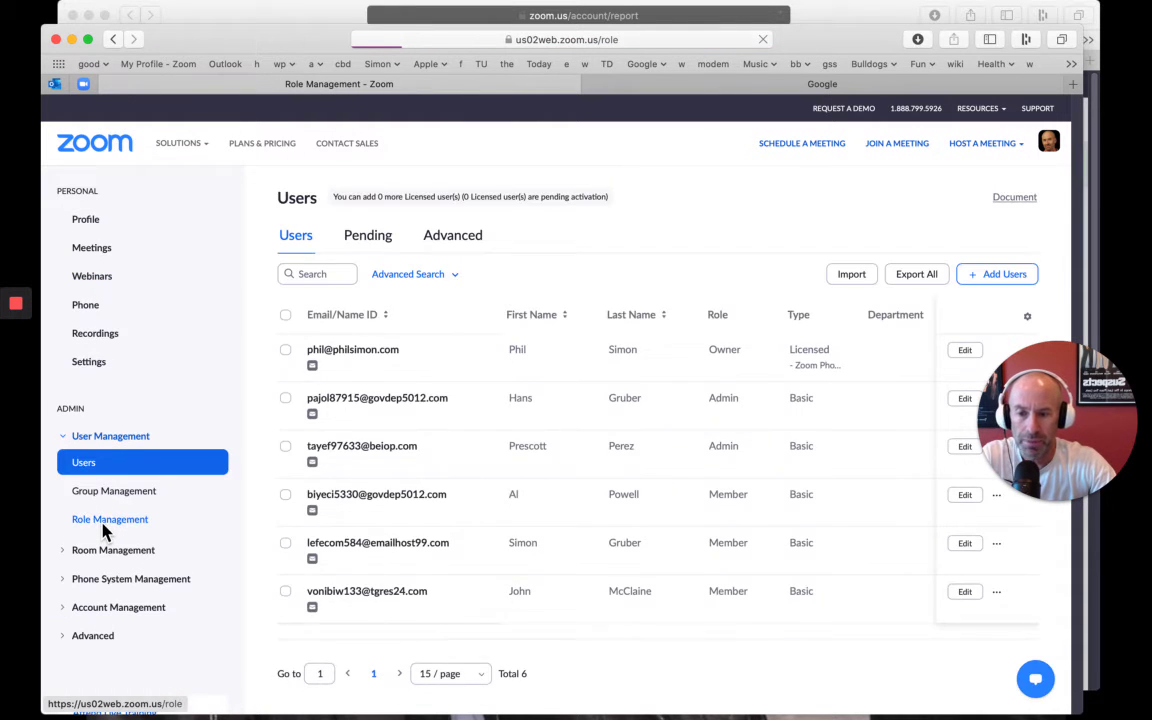
Add a new role named 'Reporting Analyst' from Role Management, correcting the misspelled ending.
click(110, 518)
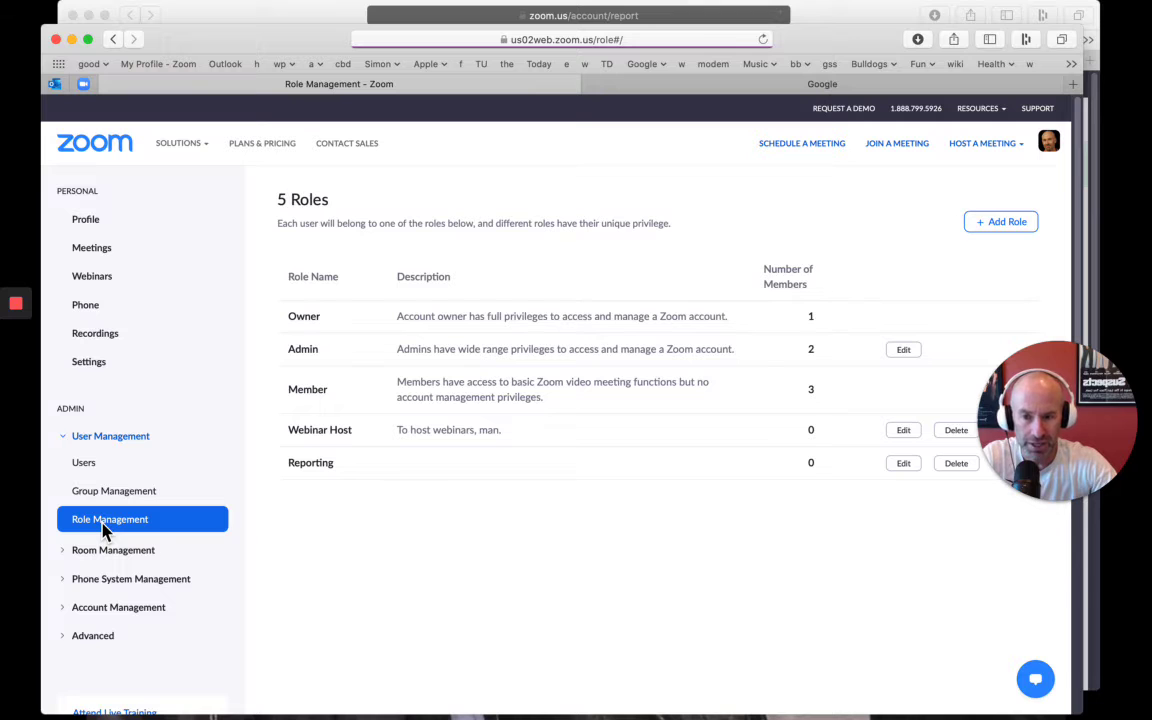
click(1000, 220)
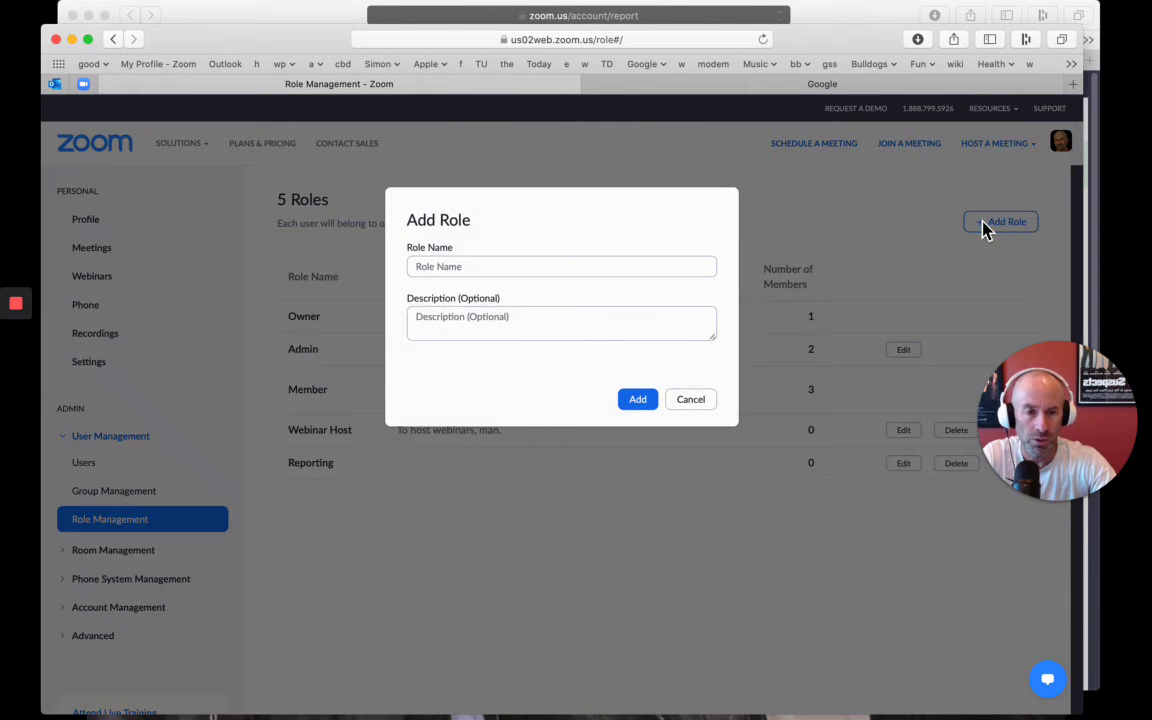
text(Re)
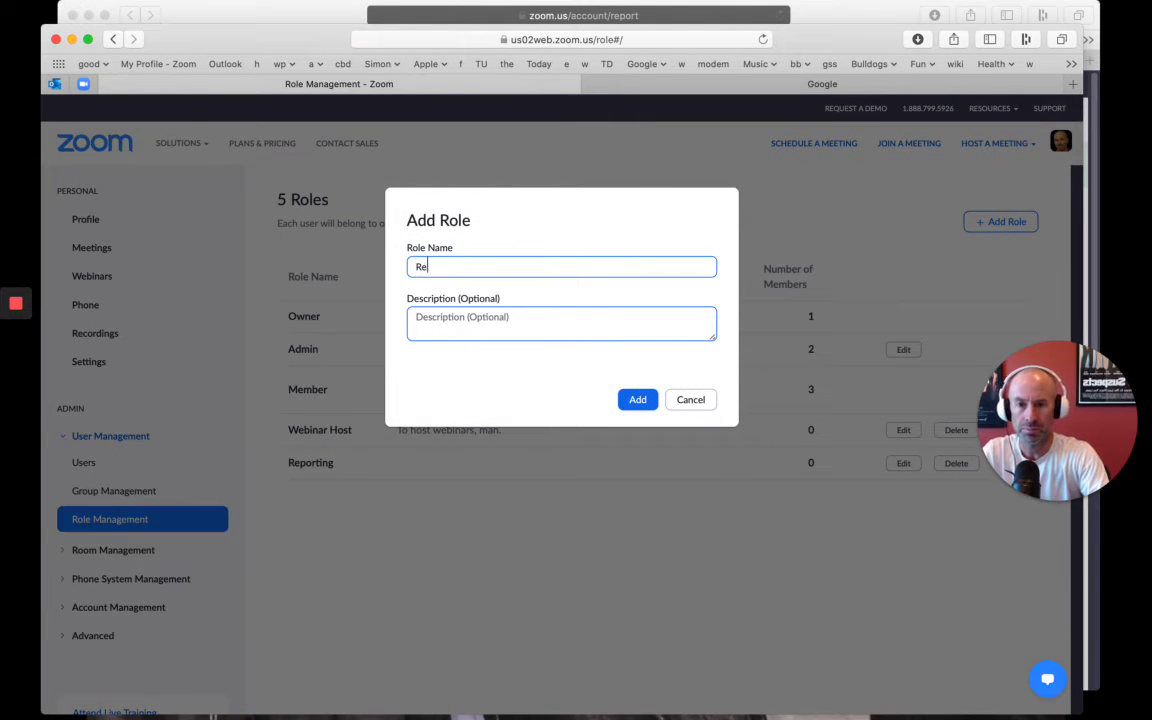
text(port)
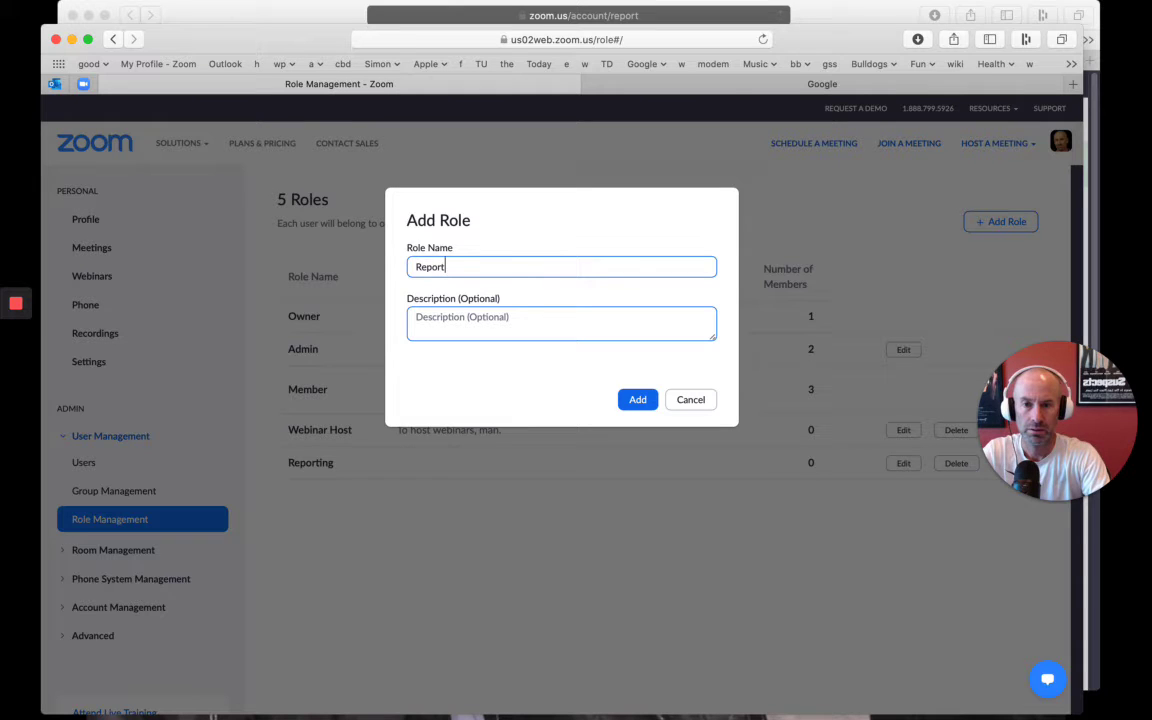
text(ing Analyts)
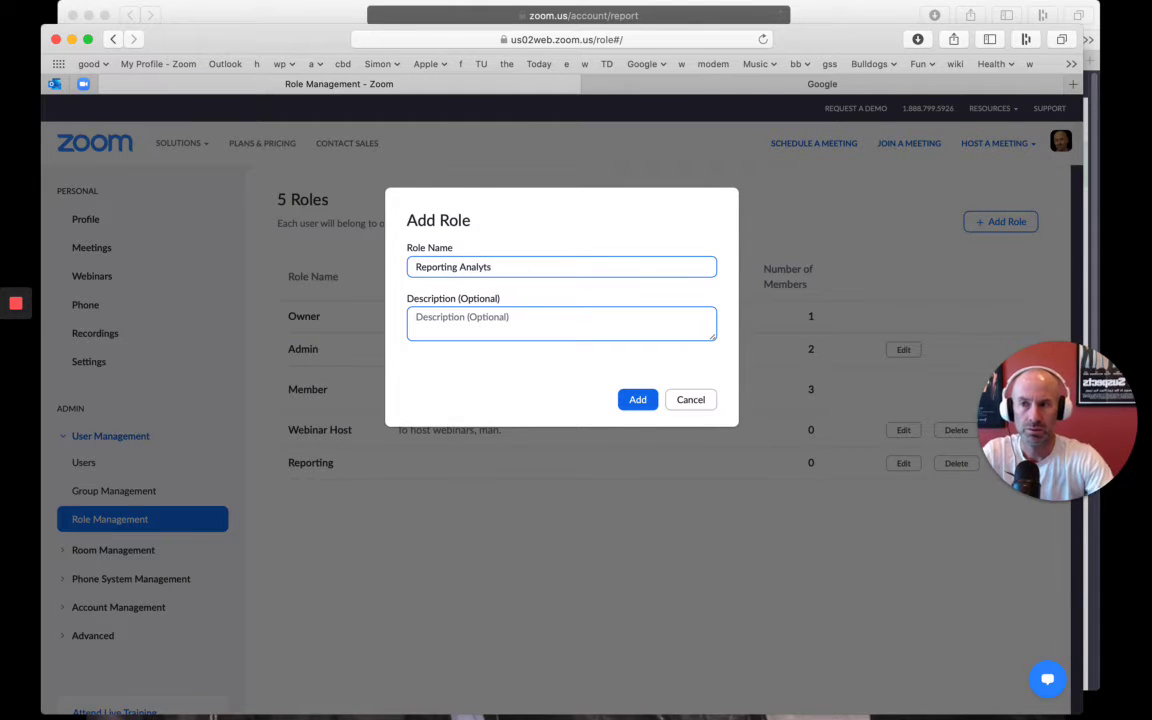
key(Backspace)
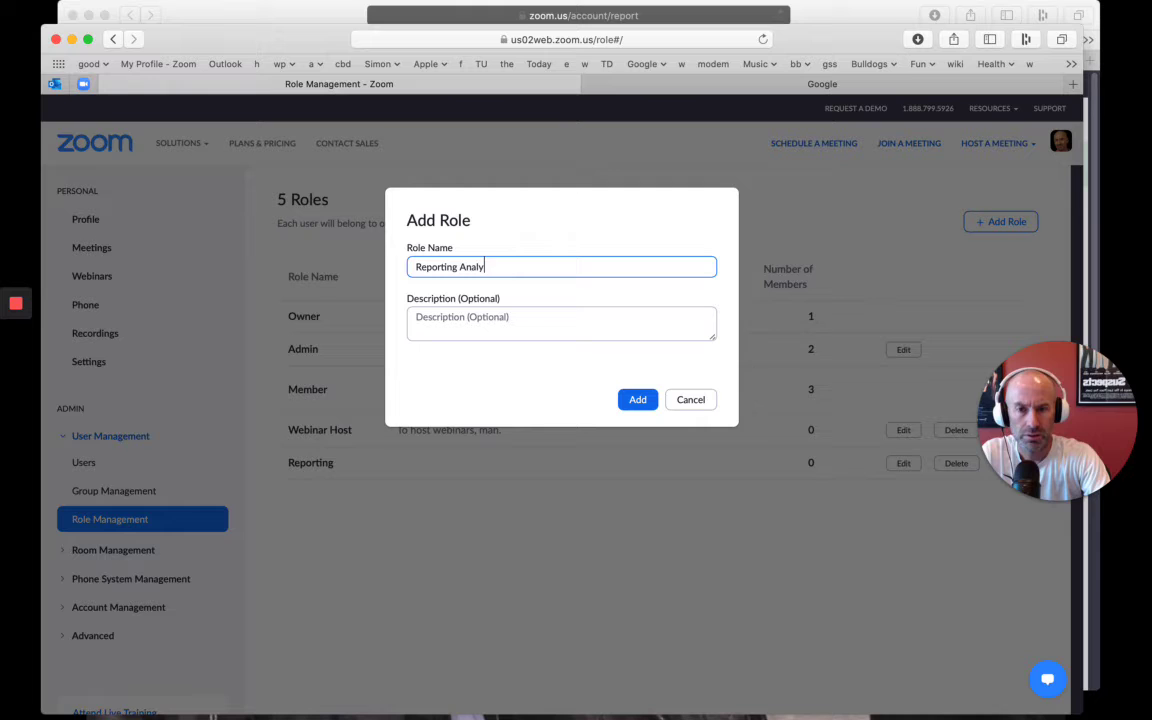
text(st)
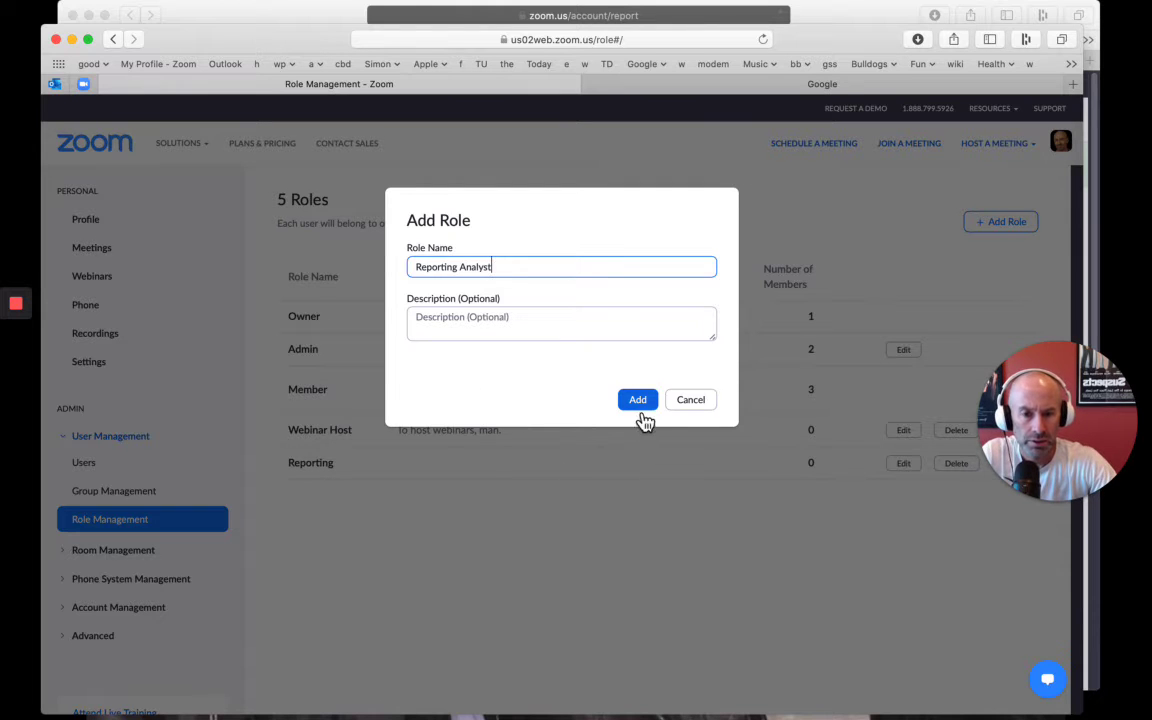
click(638, 400)
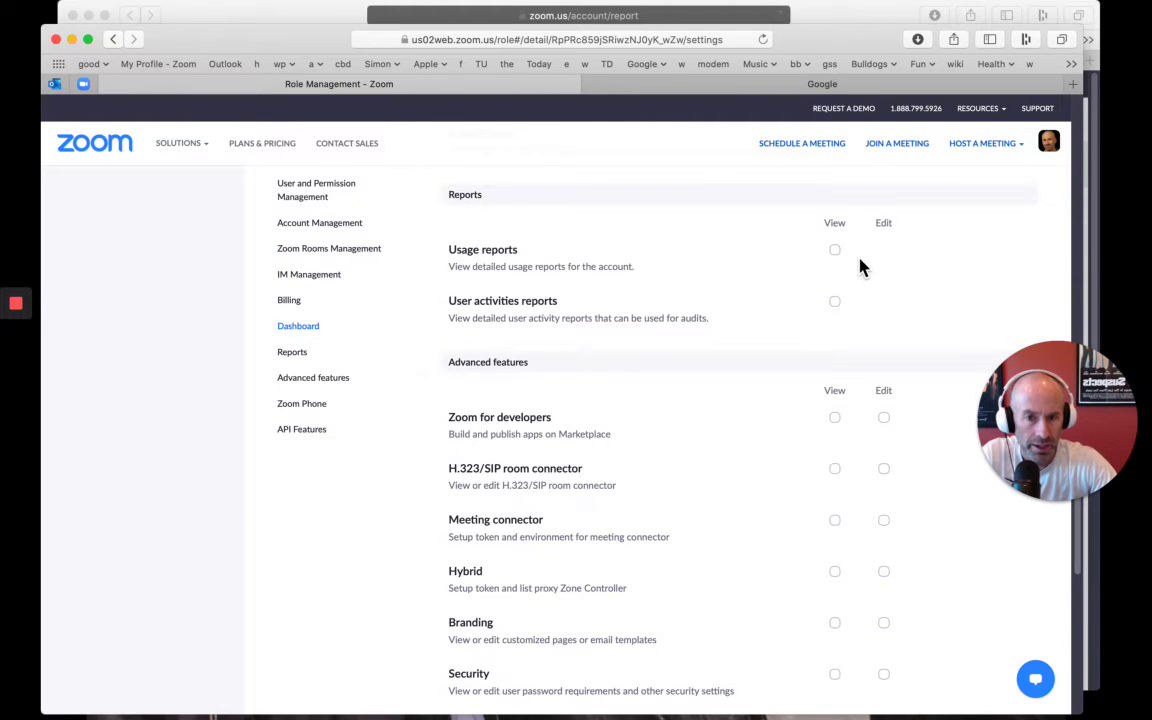
Grant the Reporting Analyst role View access to Usage reports and User activities reports.
click(834, 248)
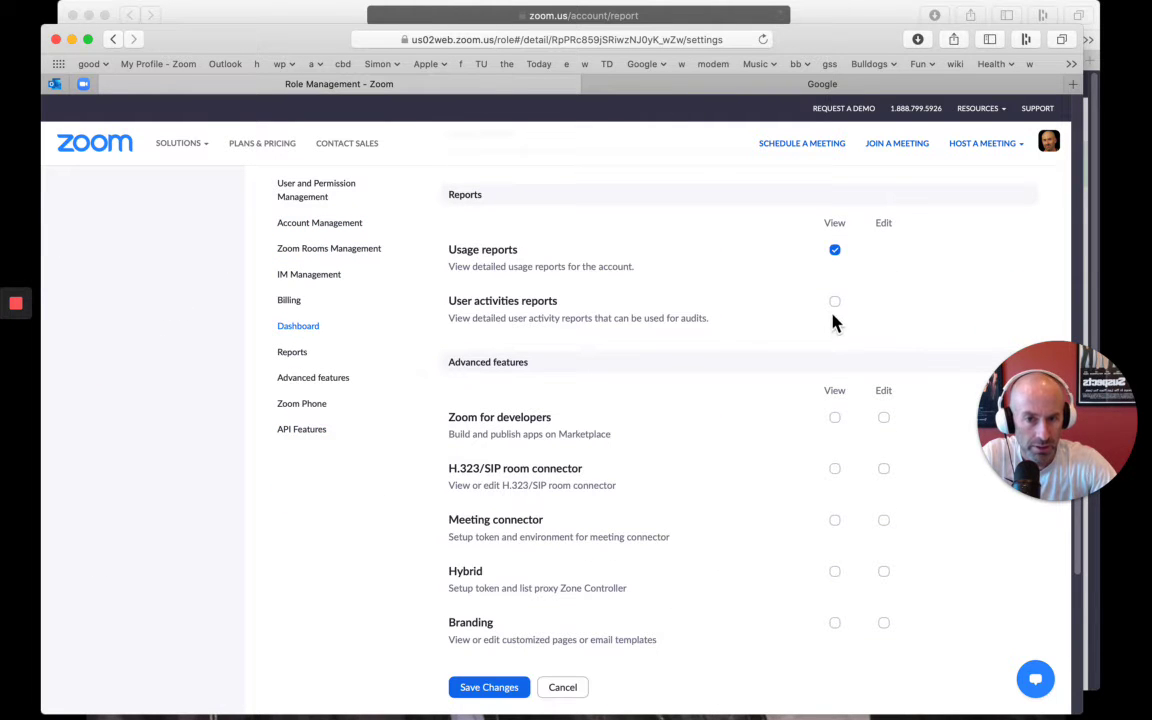
mouse_move(840, 304)
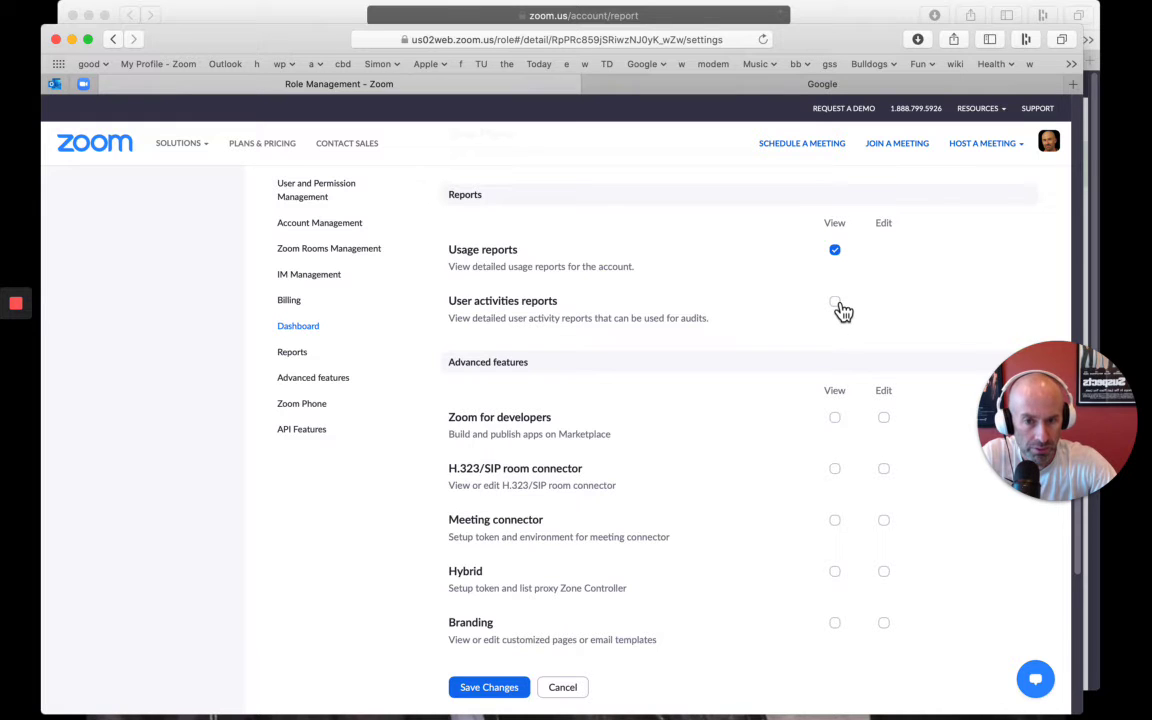
click(836, 300)
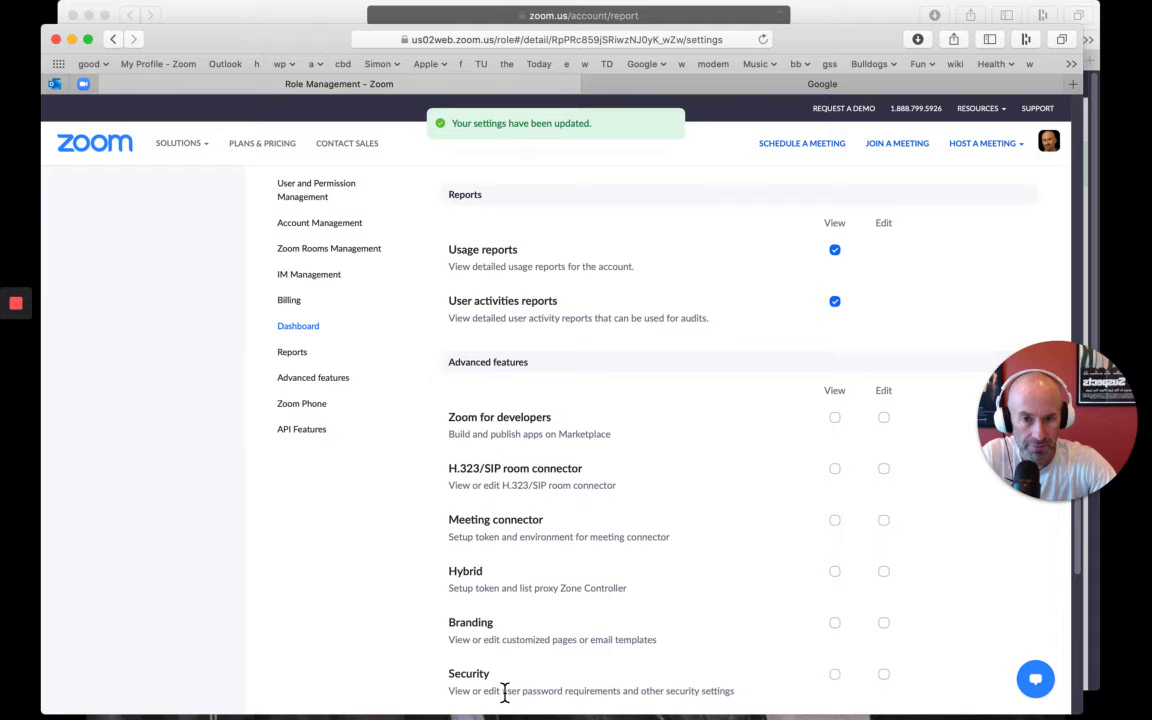
scroll(up, 3)
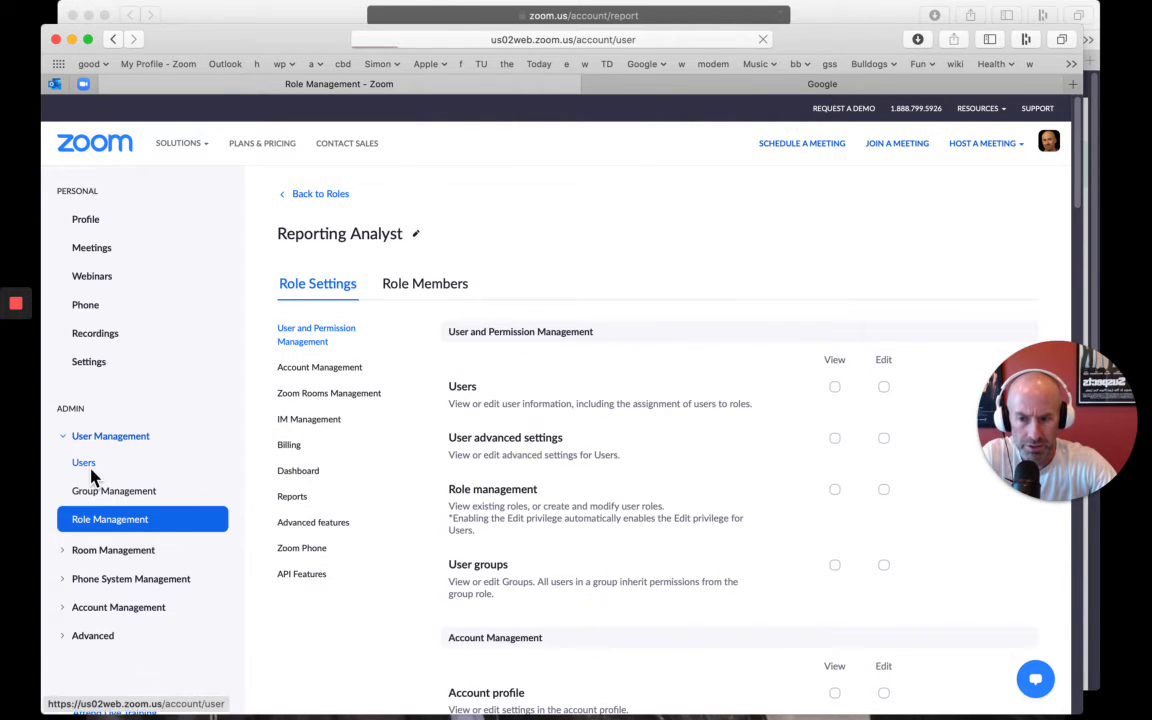
Set a user's role to Reporting Analyst from the Users list and save.
click(84, 462)
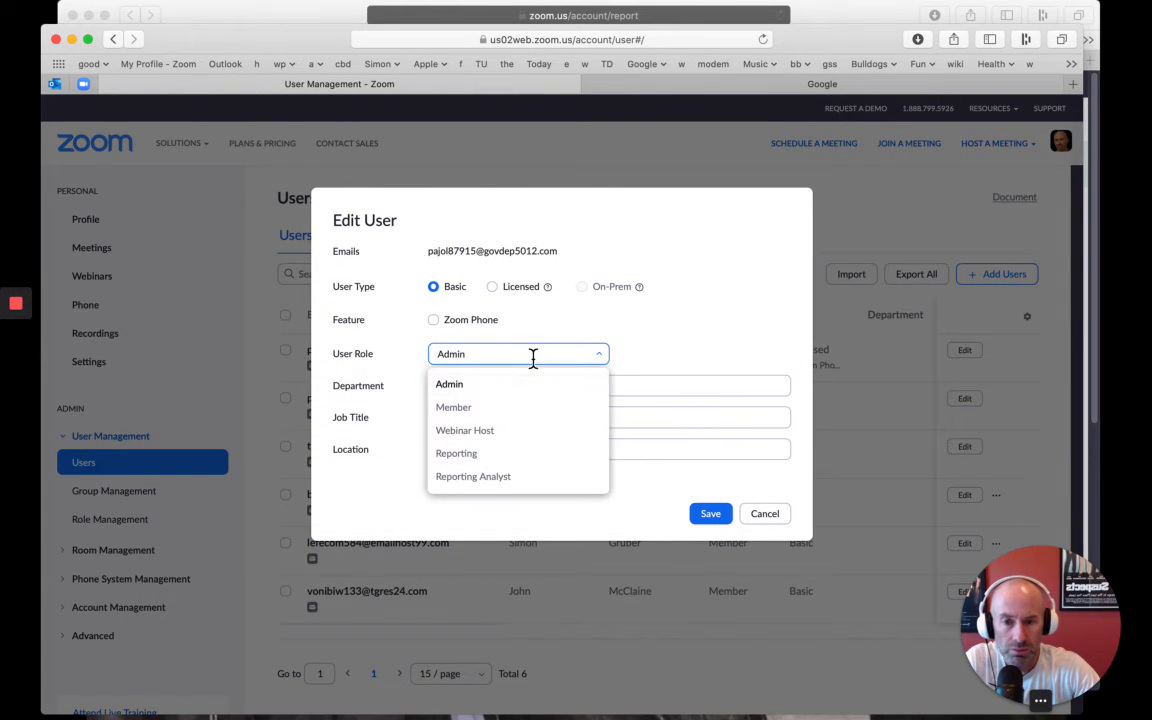
click(472, 476)
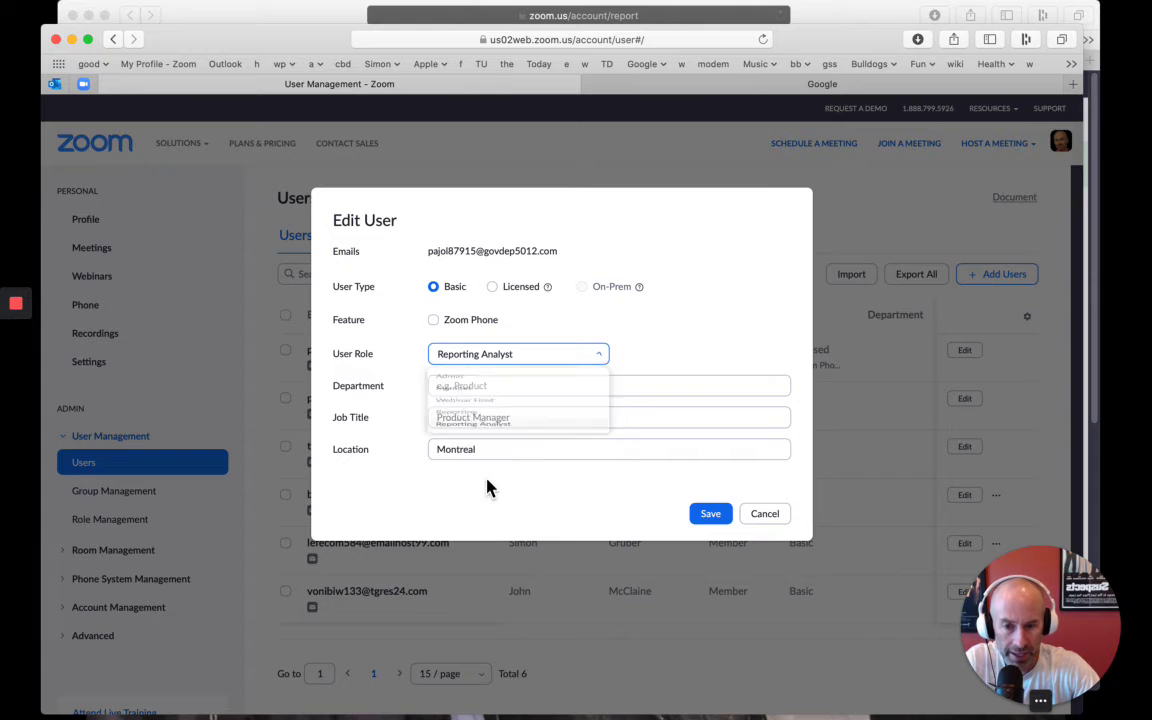
click(710, 512)
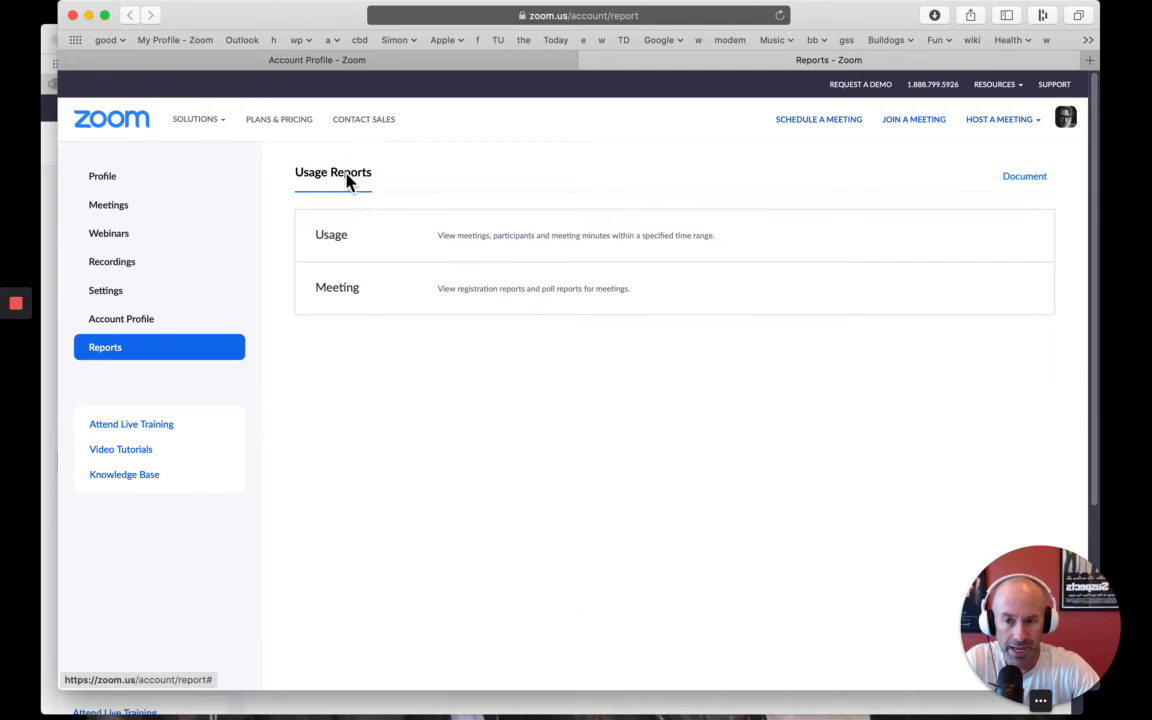
mouse_move(352, 250)
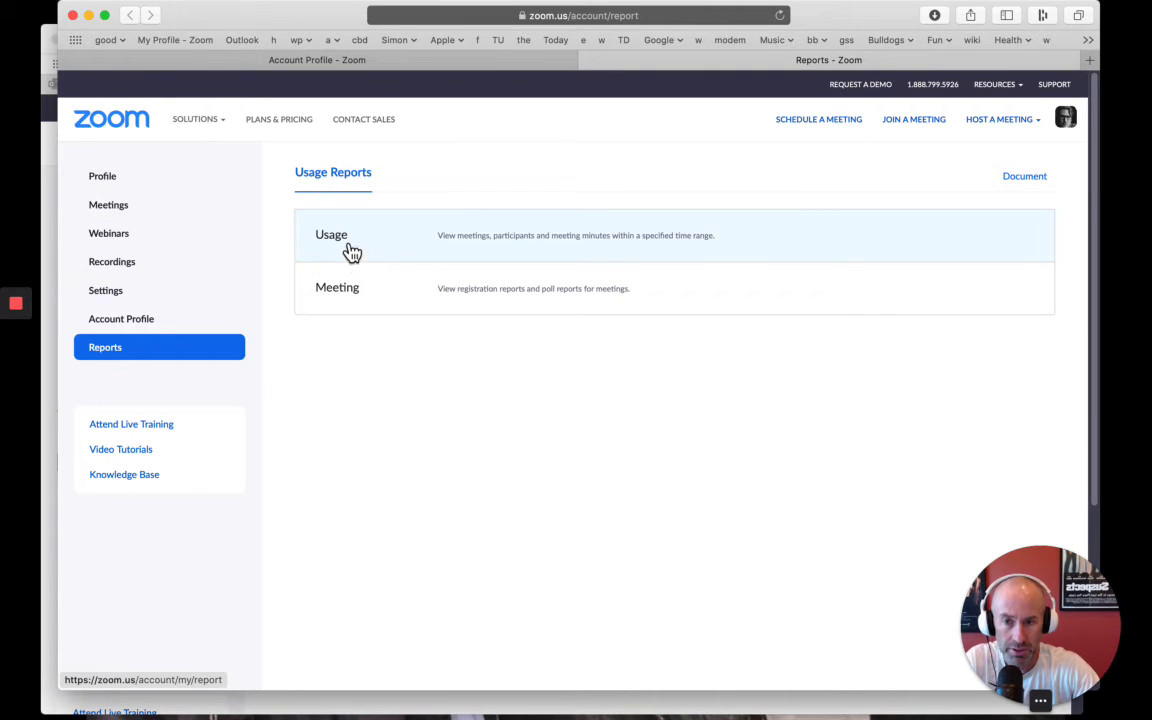
View the Usage report, then the Meeting report, and return to the Zoom home page.
click(332, 234)
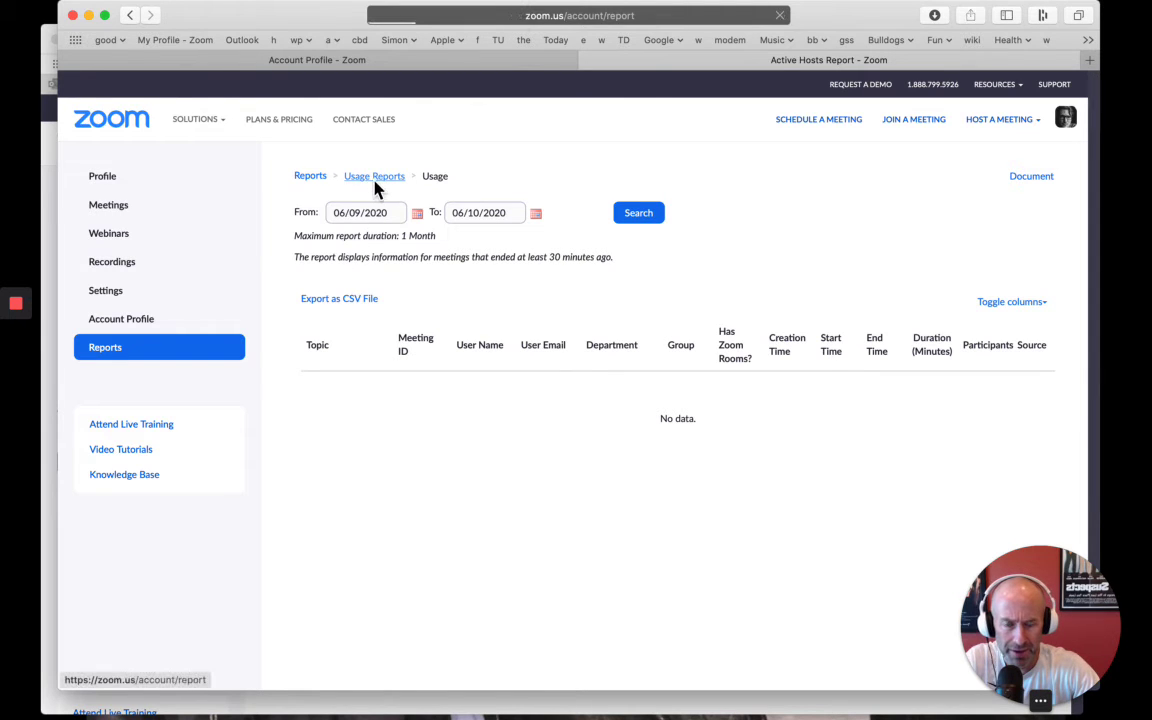
click(374, 176)
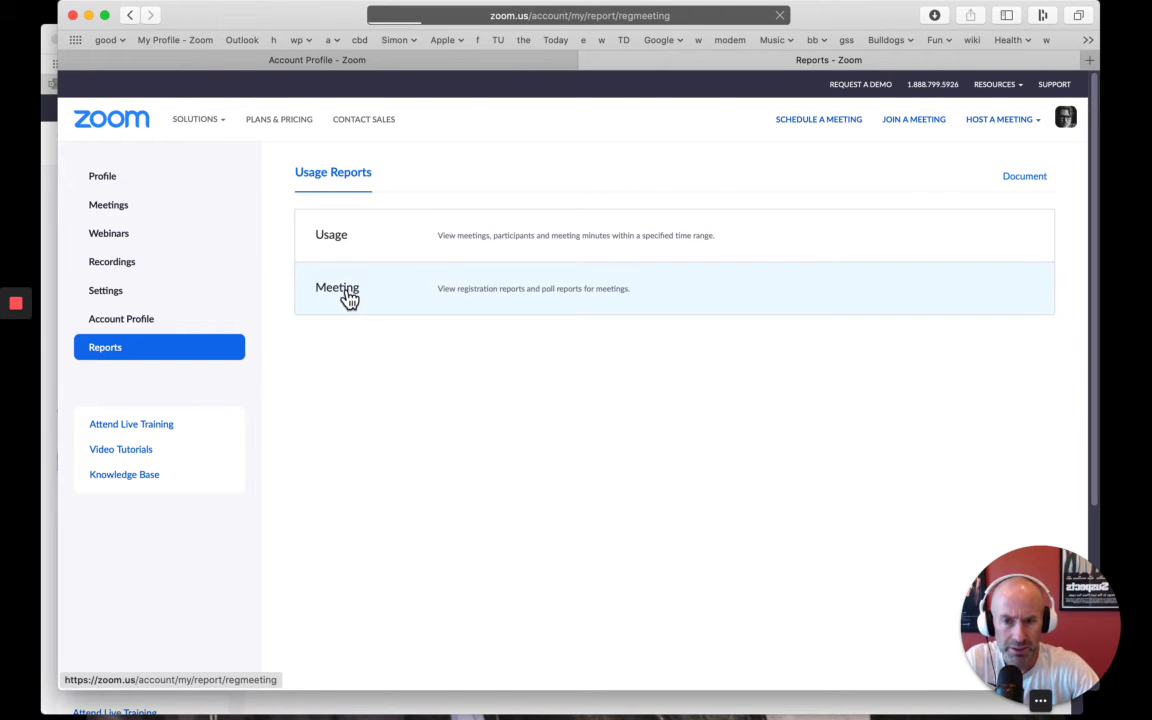
click(336, 288)
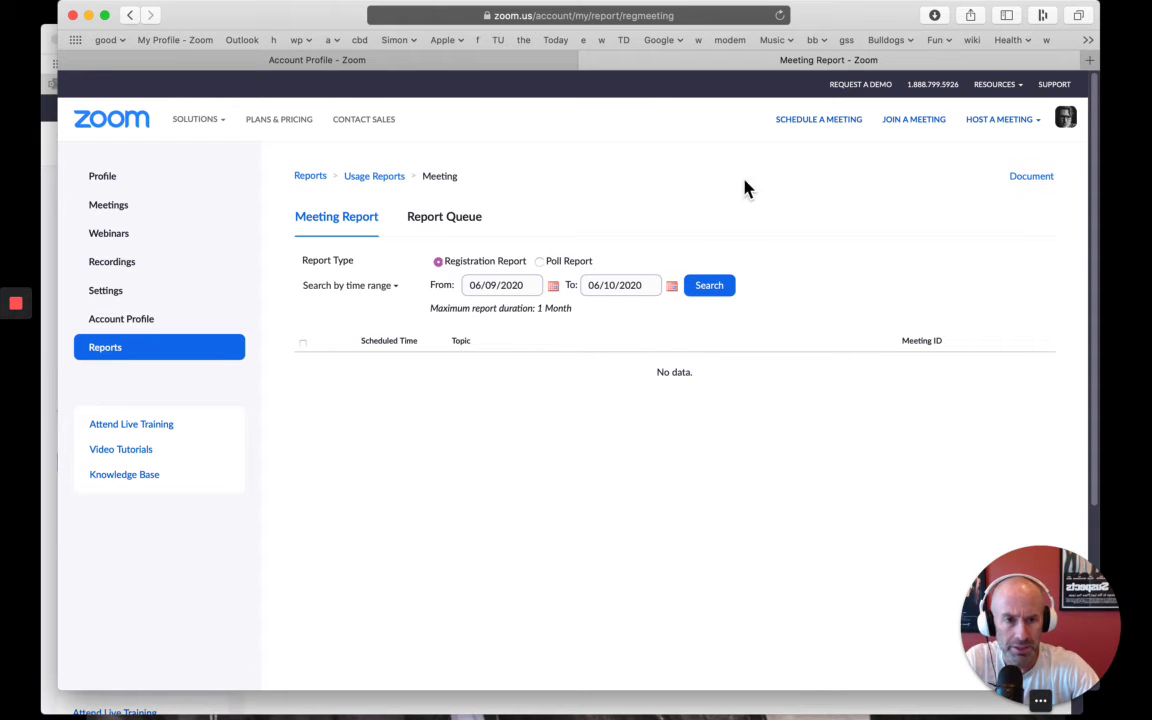
click(1064, 116)
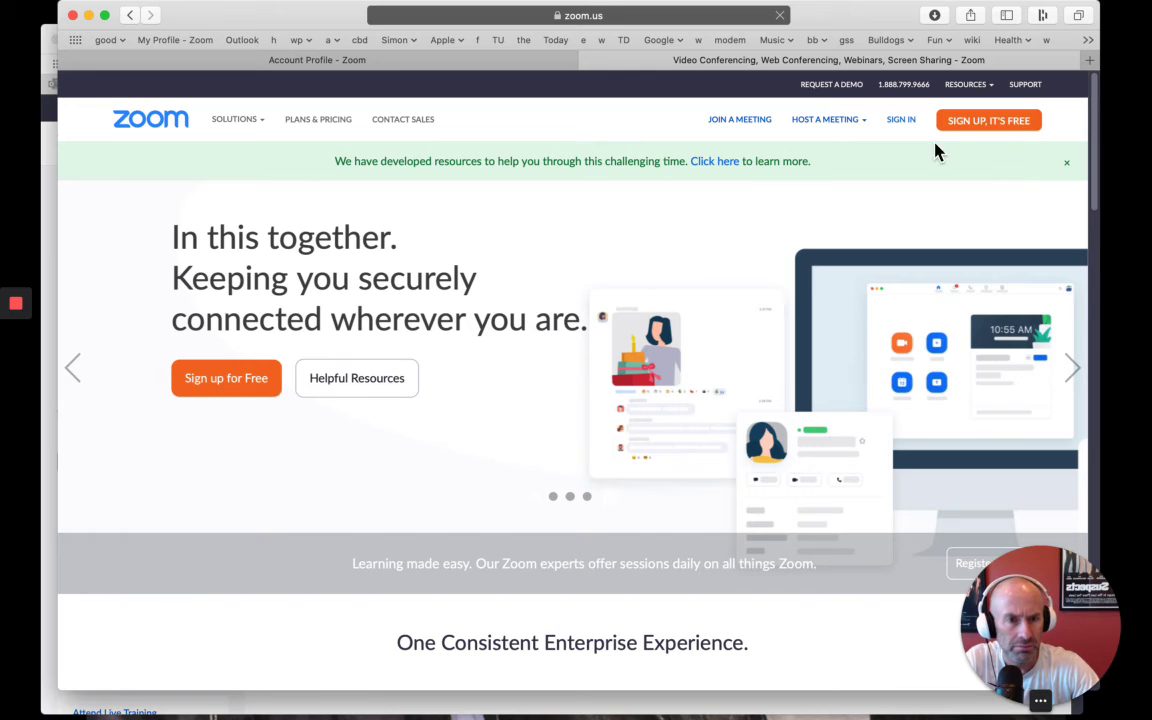
Go to My Account and show the reports available to the signed-in user.
click(900, 120)
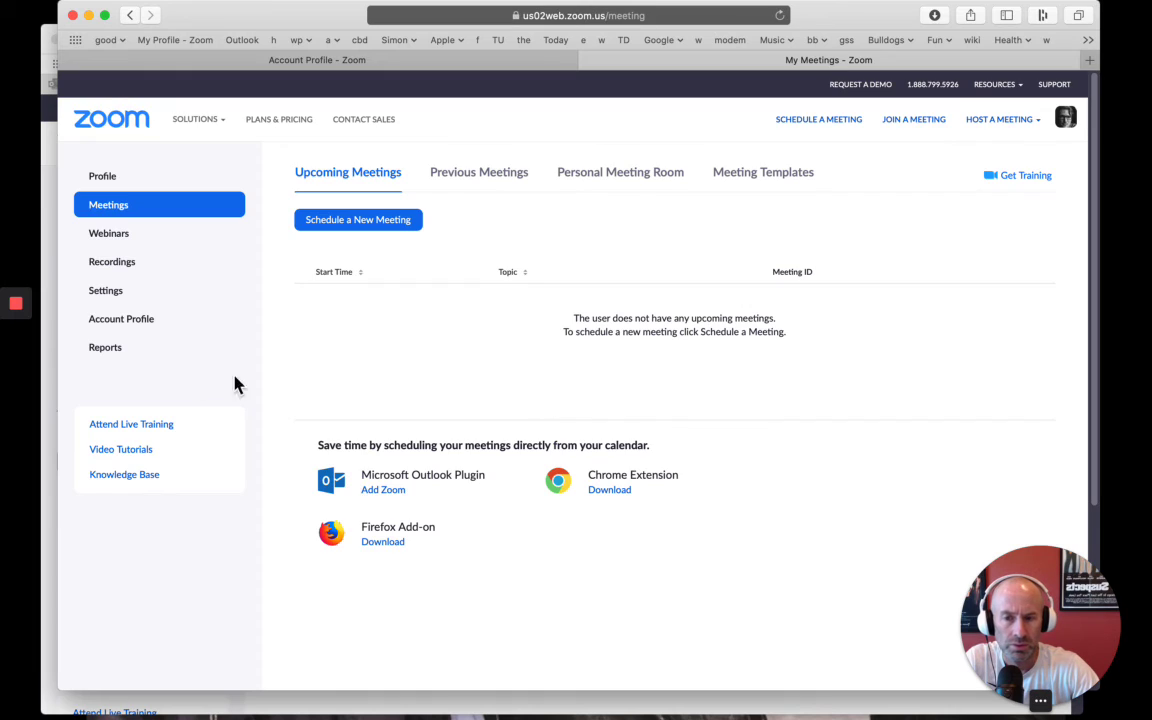
click(104, 348)
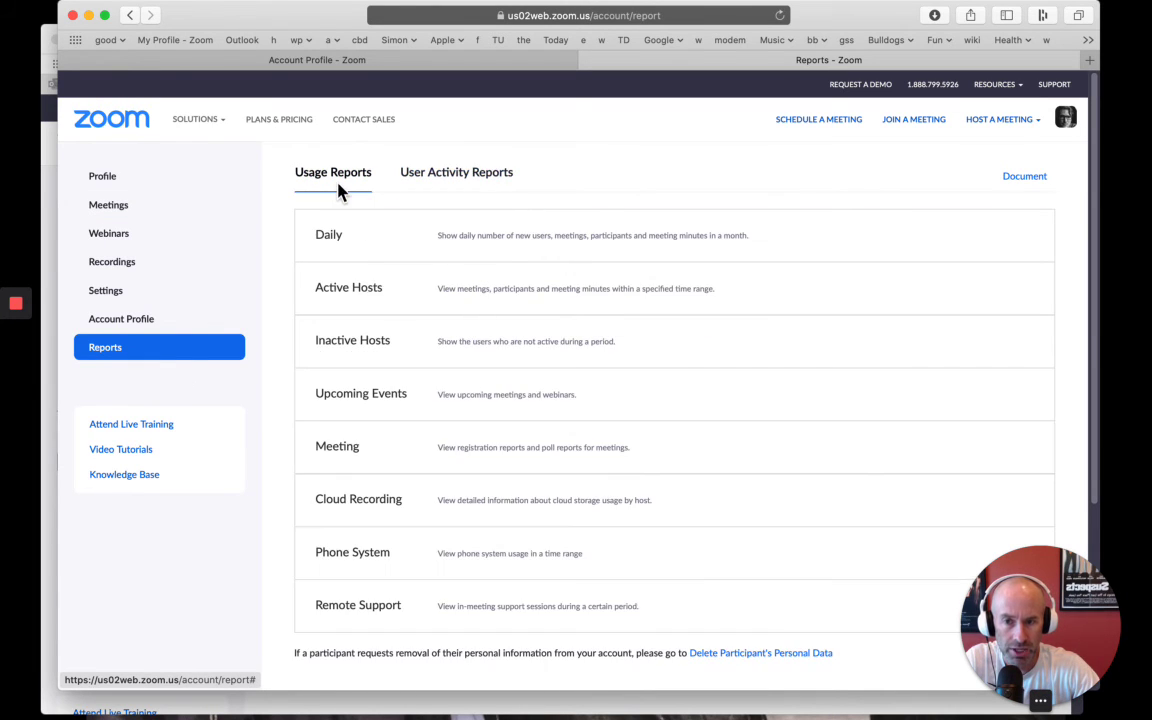
Show the User Activity Reports list with operation logs and sign-in/sign-out audits.
click(456, 172)
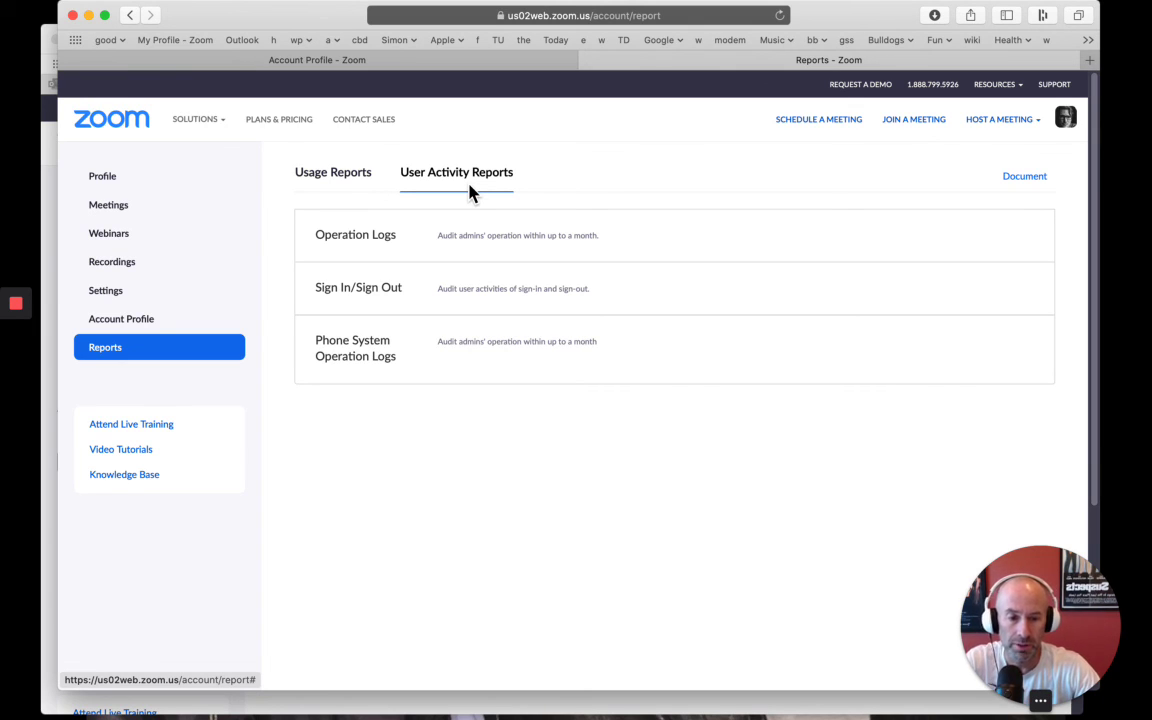
mouse_move(480, 198)
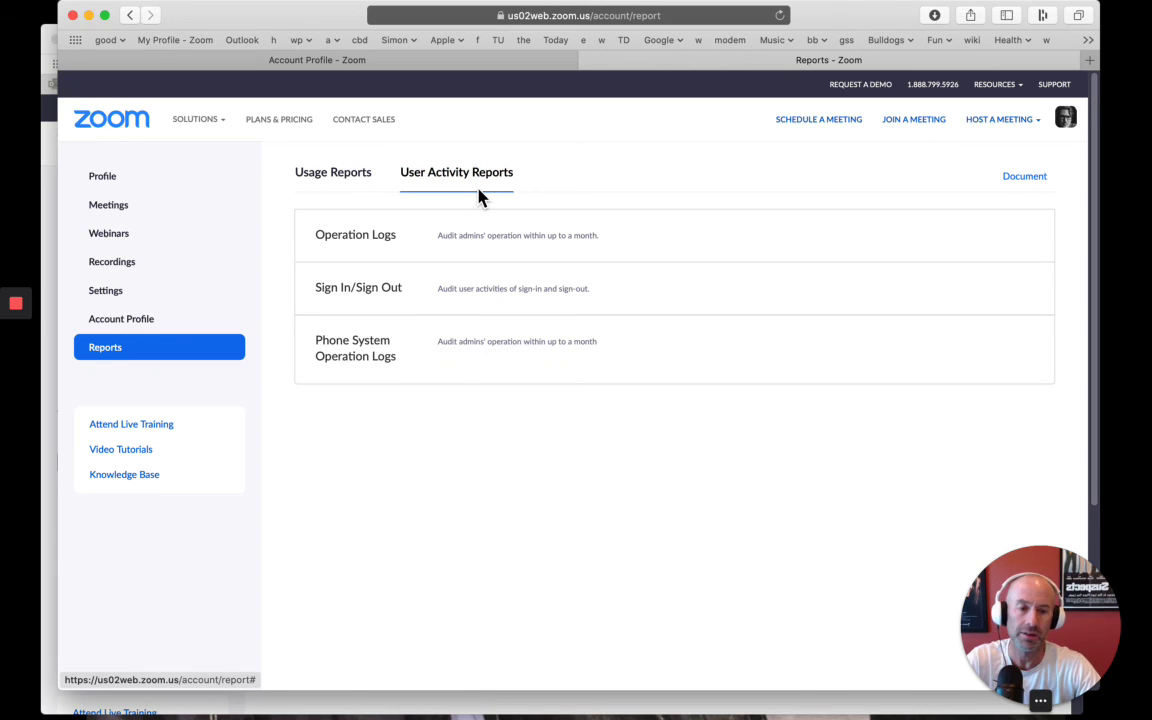